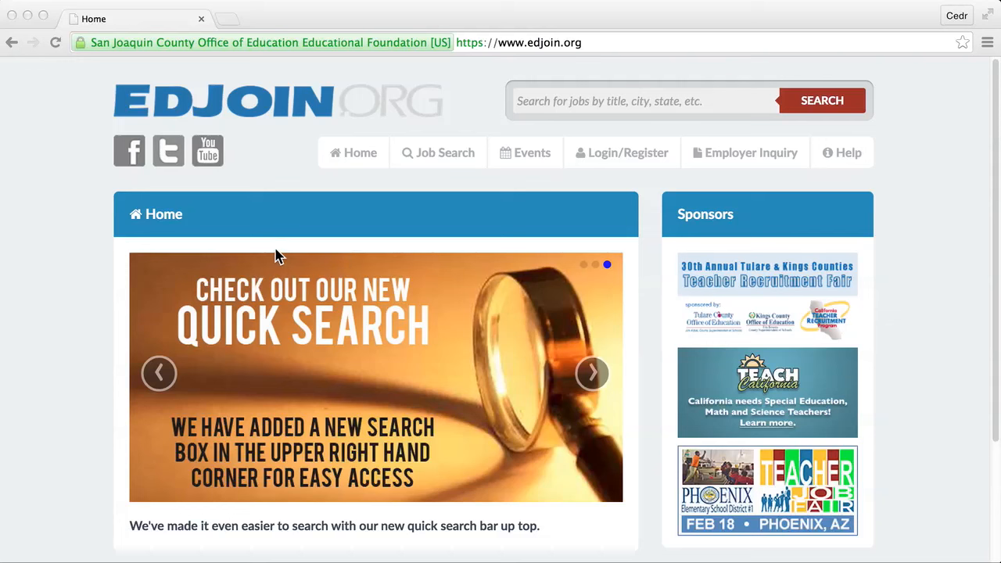
mouse_move(362, 254)
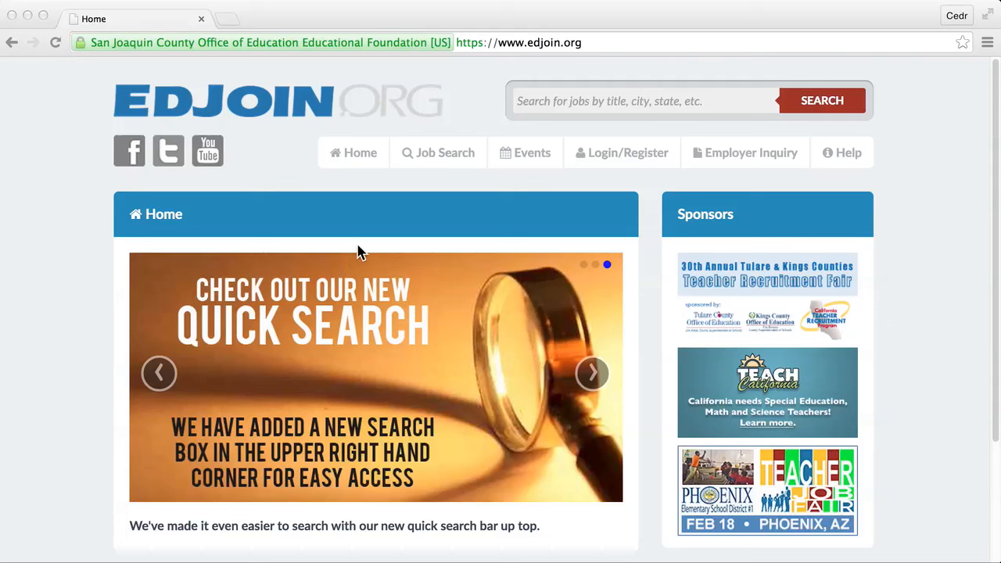
mouse_move(598, 153)
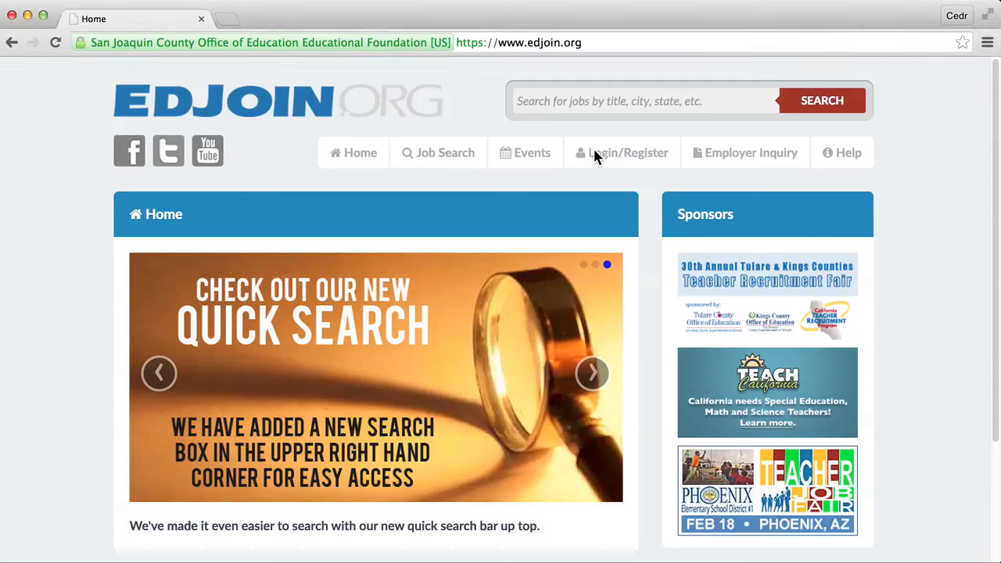
Step: Reveal the Login and Register choices under the Login/Register menu
left_click(623, 154)
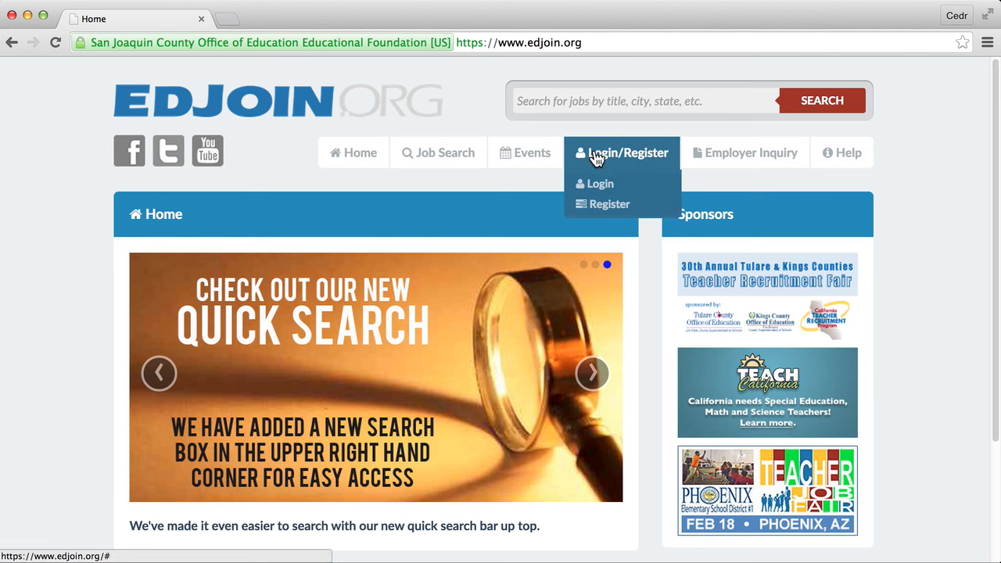
Step: Go to the Login page with empty username and password fields
left_click(601, 183)
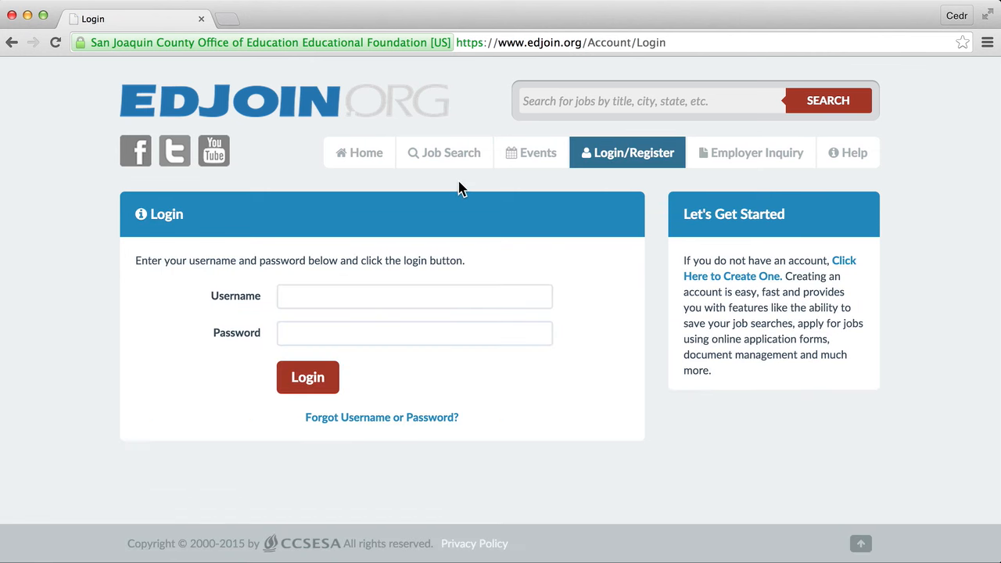
mouse_move(435, 281)
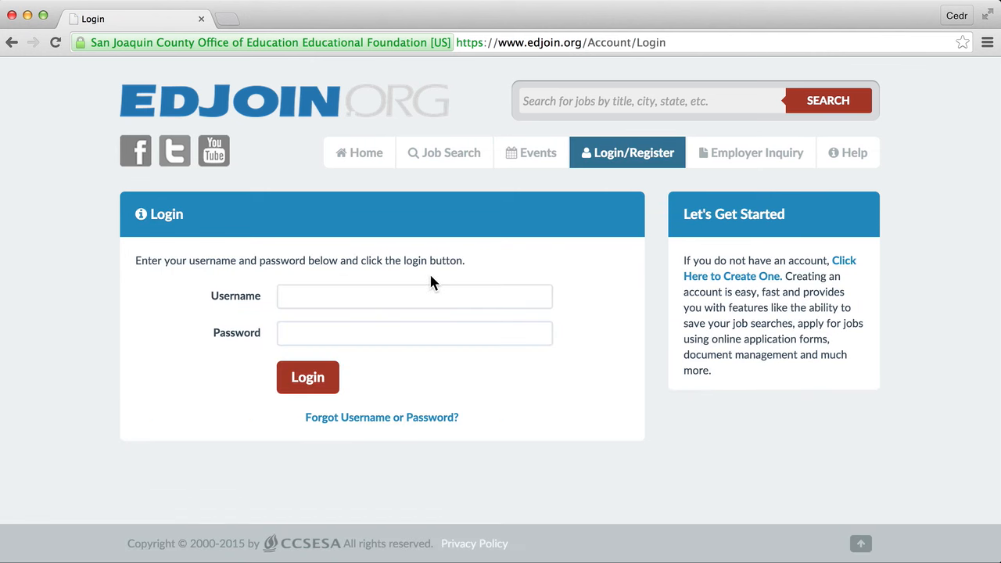
mouse_move(429, 327)
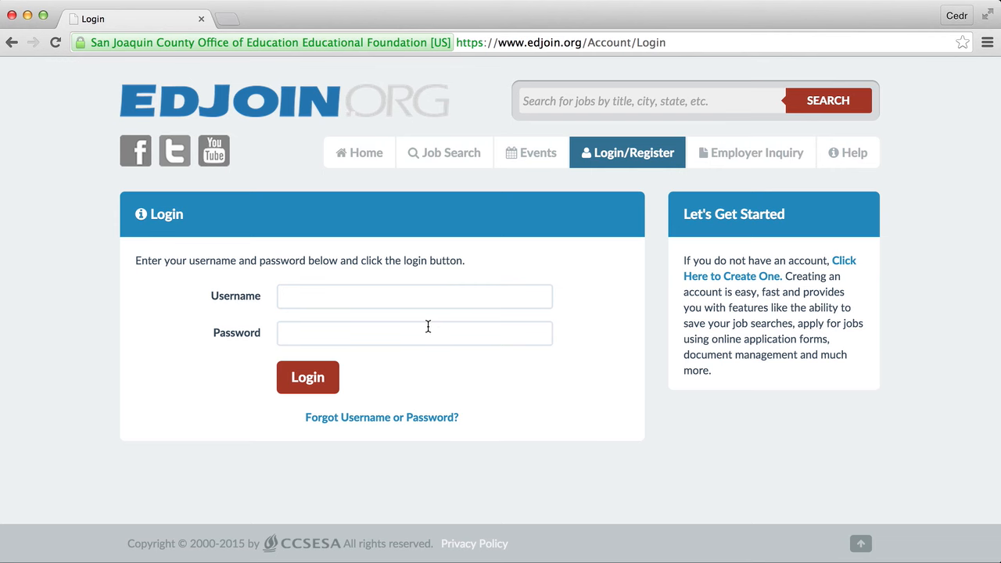
mouse_move(423, 413)
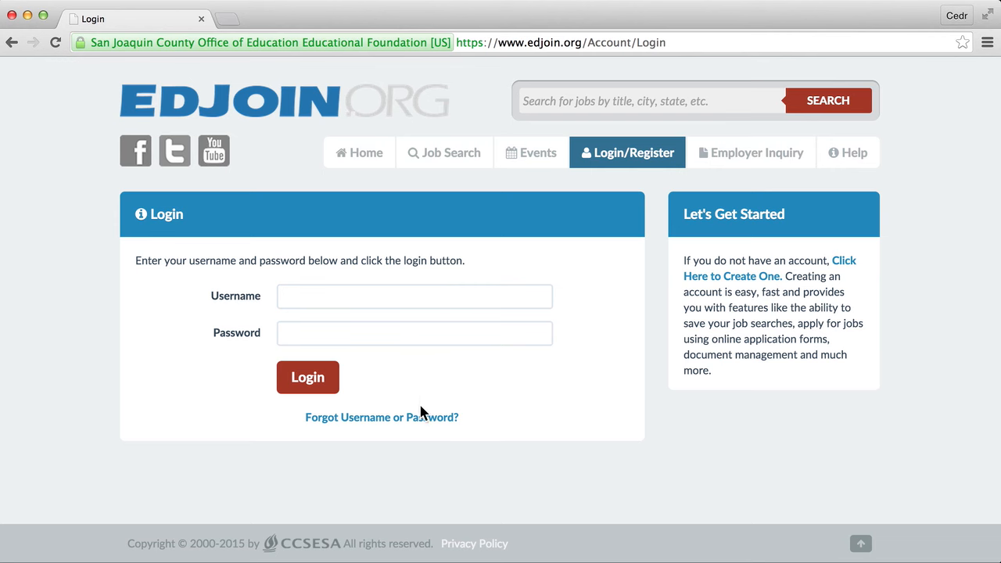
Step: Submit a Forgot Username/Password request for the entered username and acknowledge the success notice with OK
left_click(382, 416)
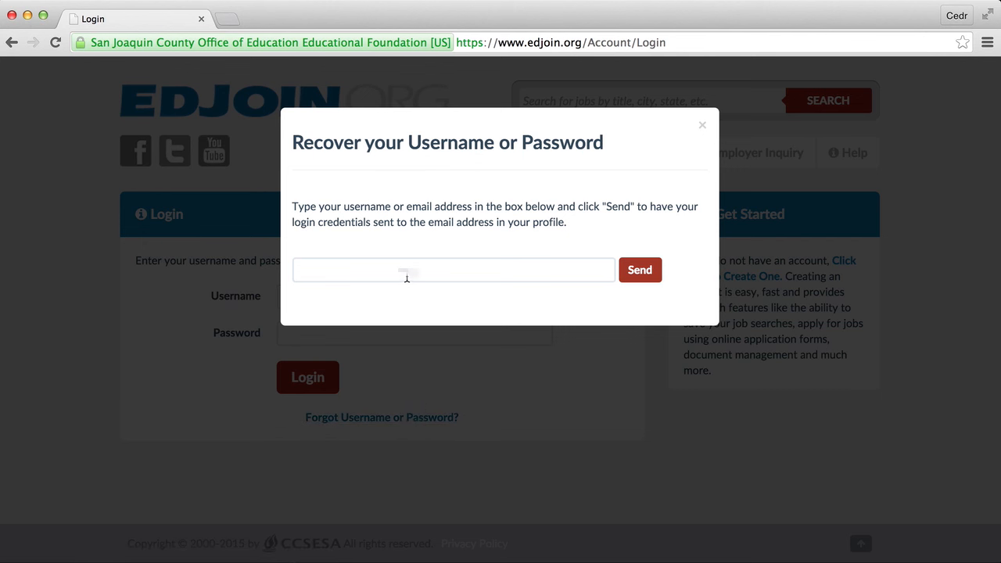
left_click(454, 269)
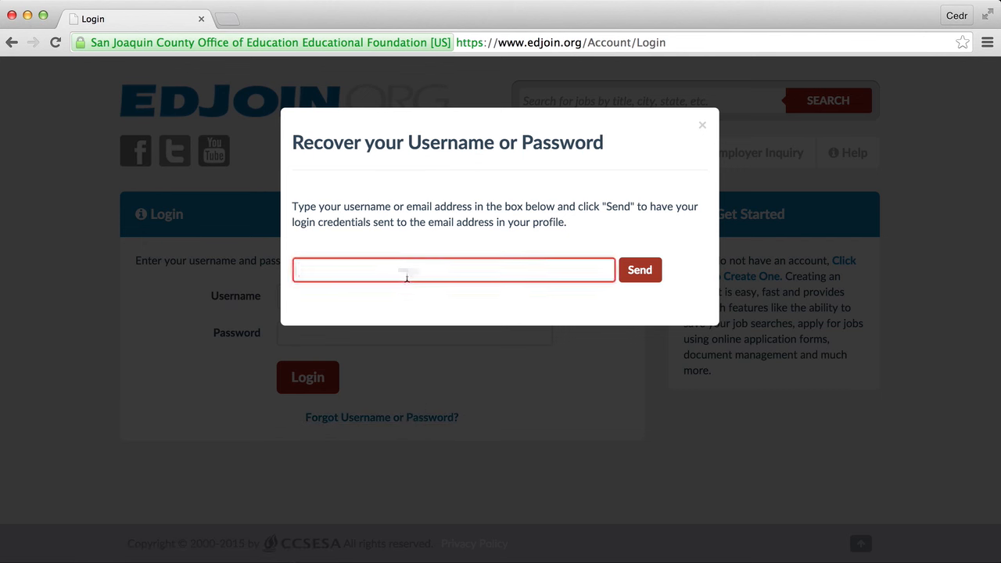
left_click(453, 269)
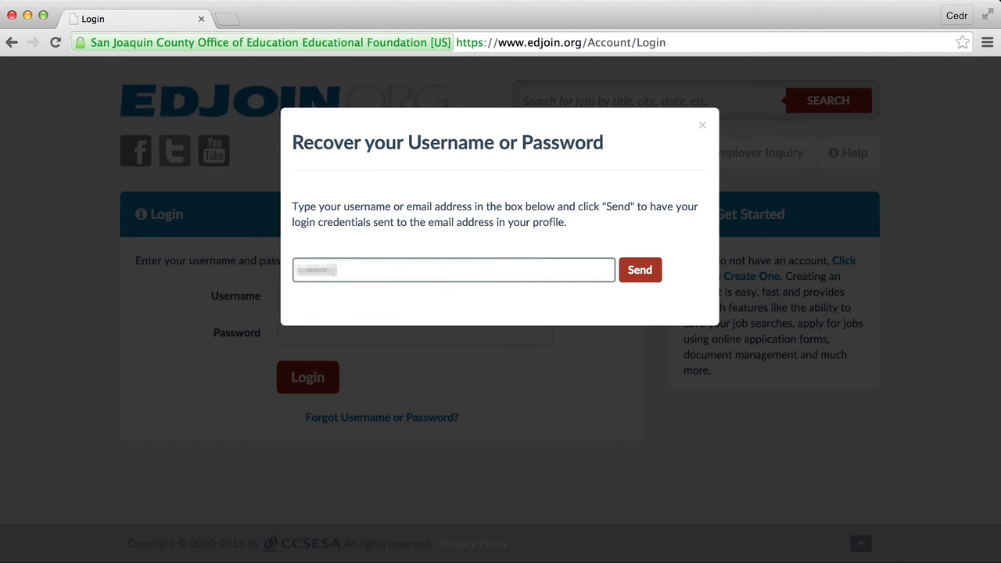
left_click(701, 125)
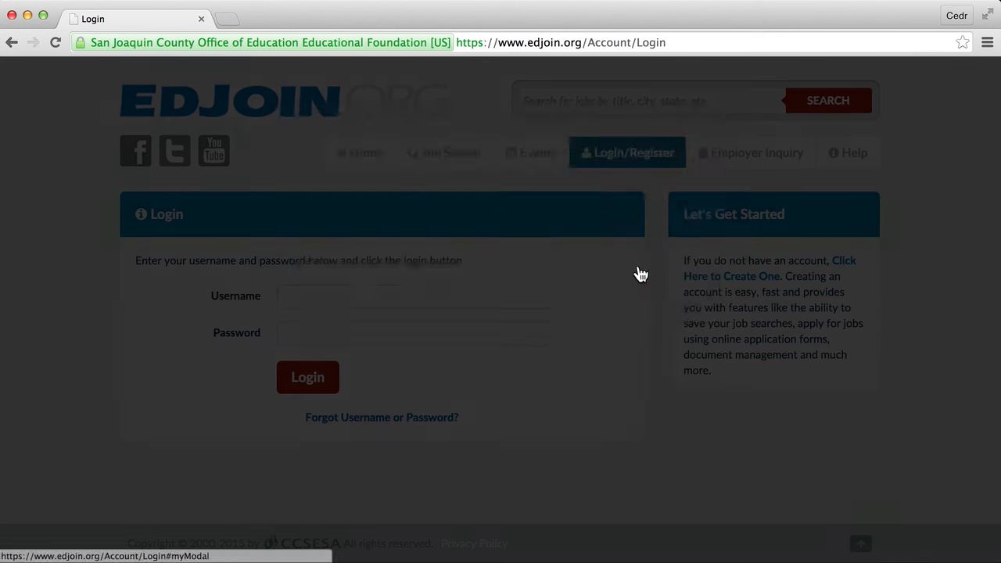
left_click(382, 416)
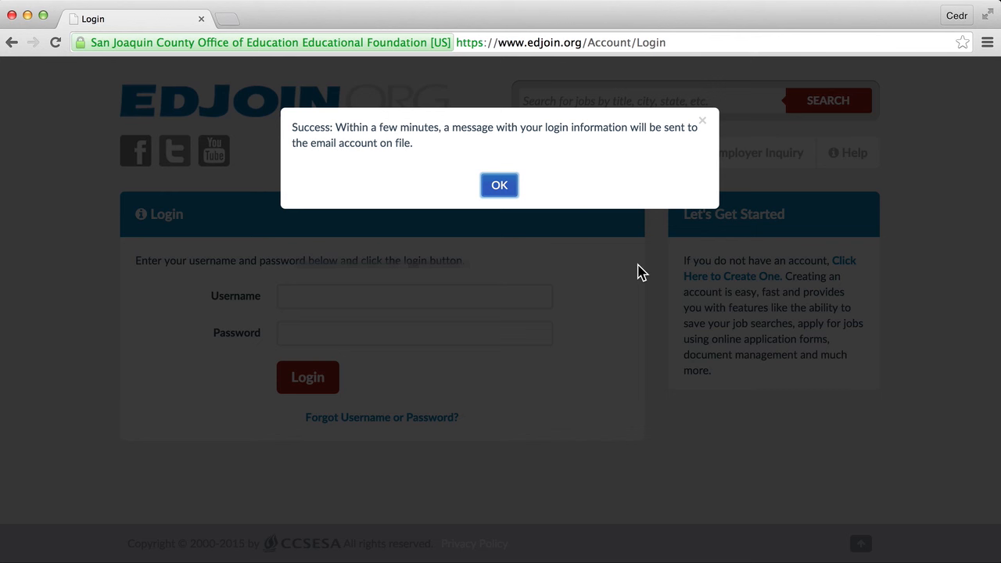
left_click(499, 184)
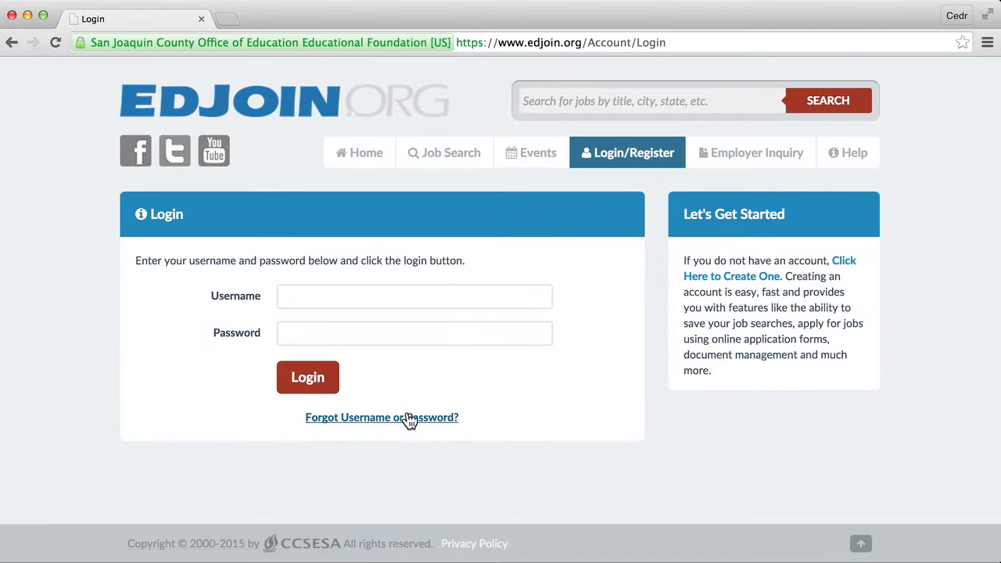
Step: Retry credential recovery, get a not-found error, and follow the HelpDesk link to the Contact Support Staff form
left_click(382, 416)
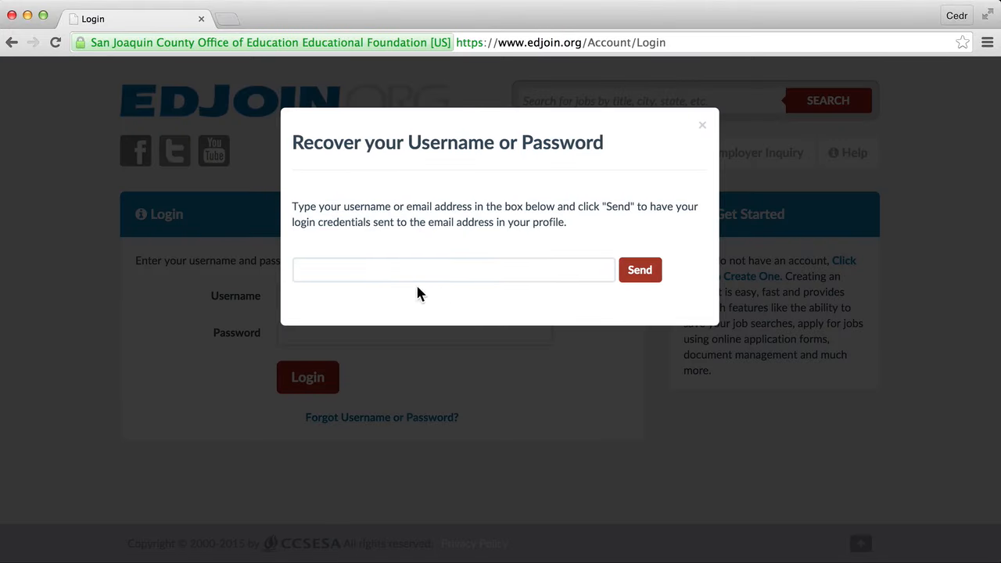
left_click(454, 269)
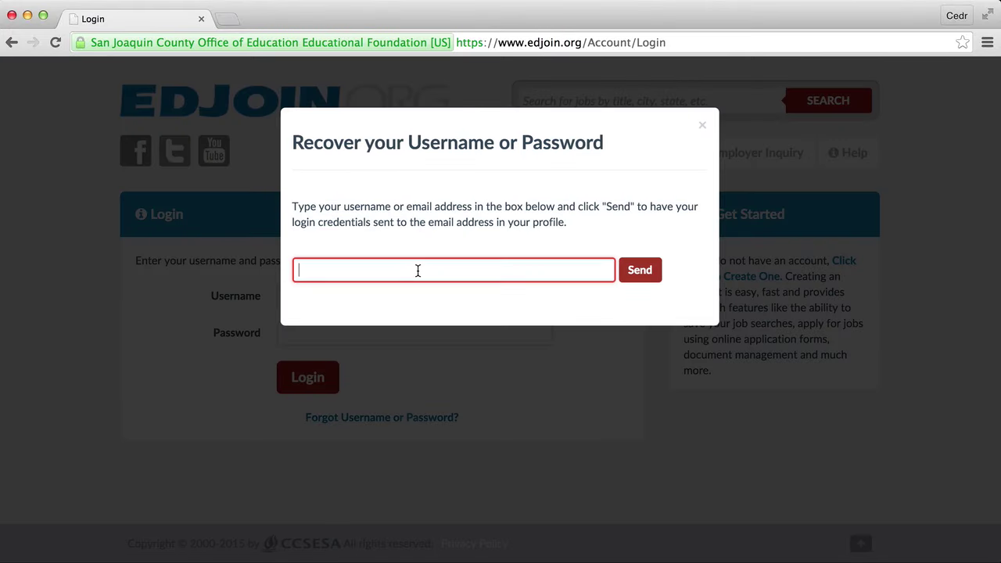
left_click(639, 269)
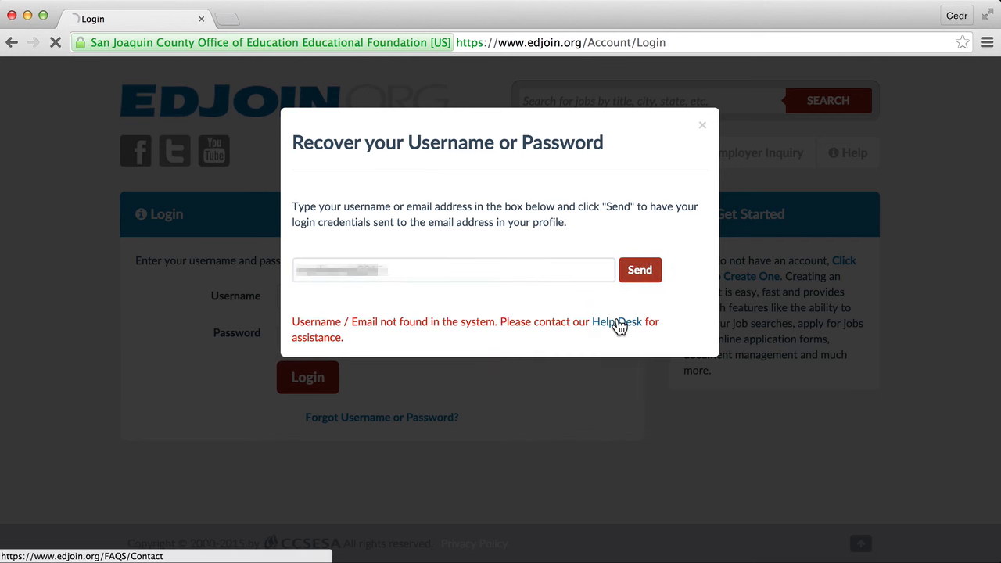
left_click(616, 322)
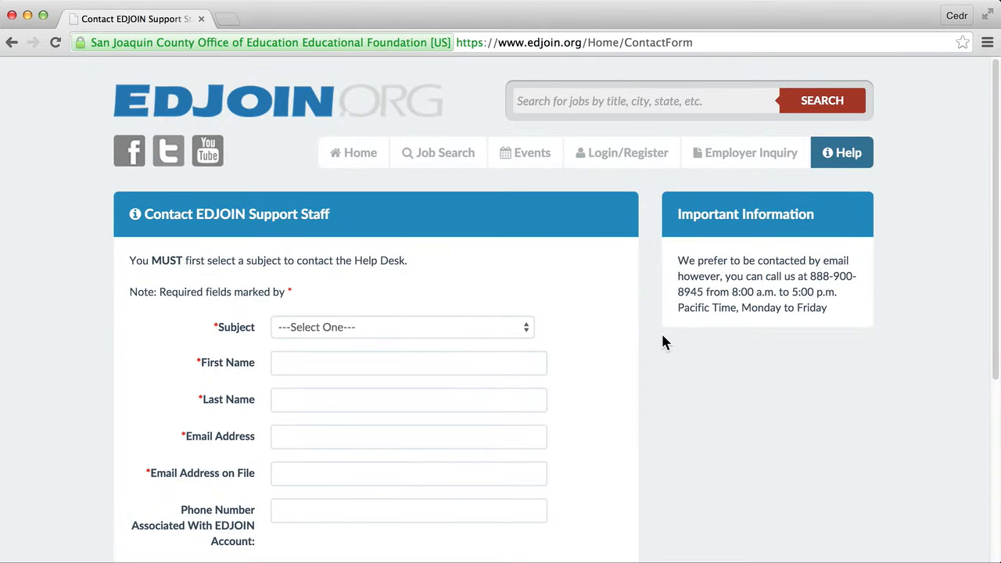
Step: Fill the contact form's name and email fields, starting with 'First Name'
scroll("down", 3)
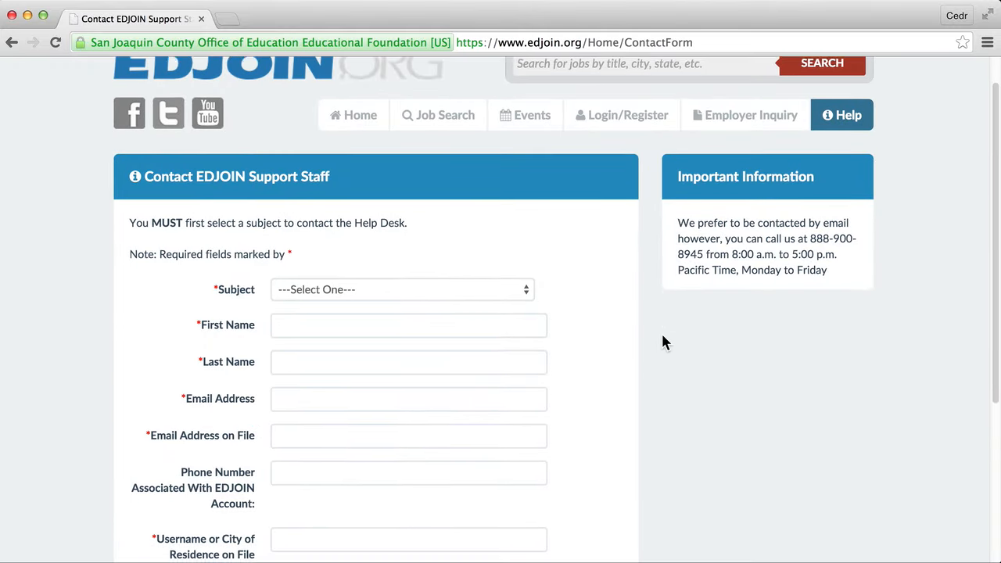
scroll("down", 3)
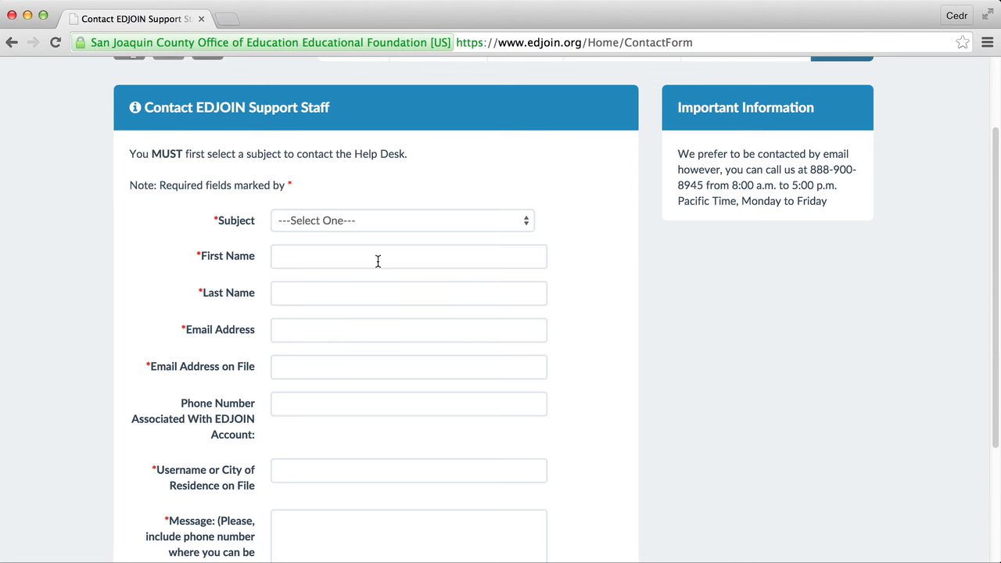
left_click(408, 256)
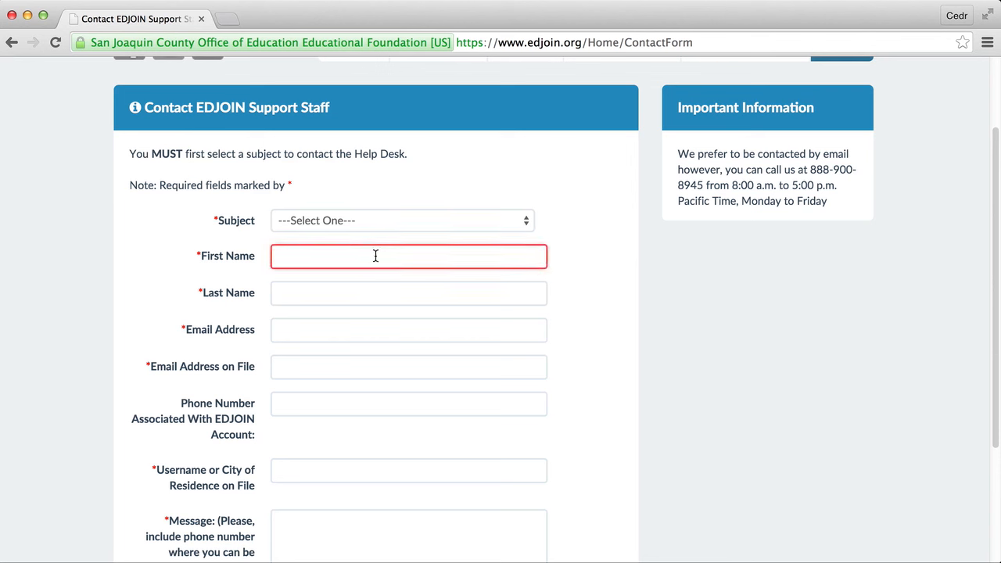
type("F")
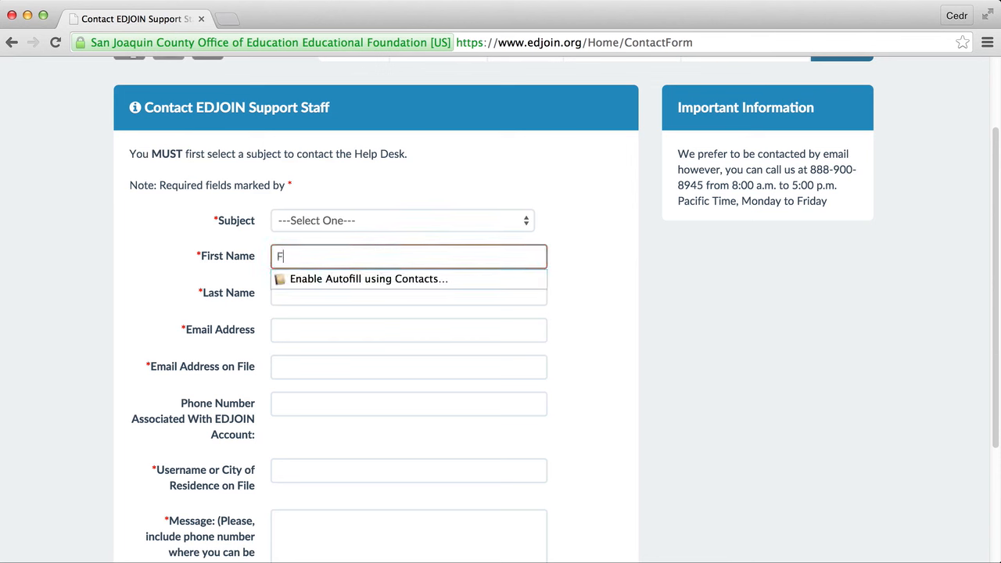
type("irst Name")
left_click(408, 292)
type("Last Nam")
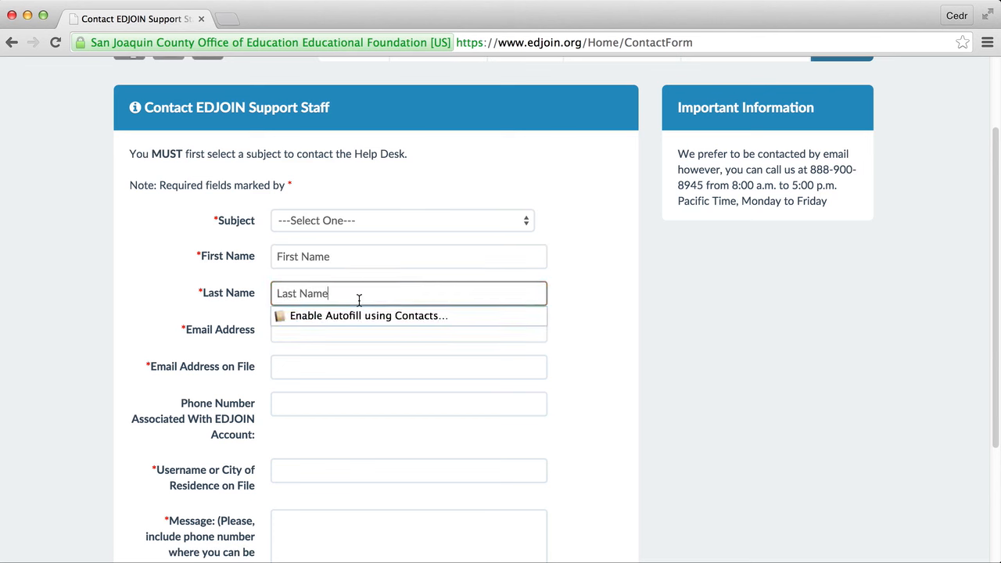
type("eed")
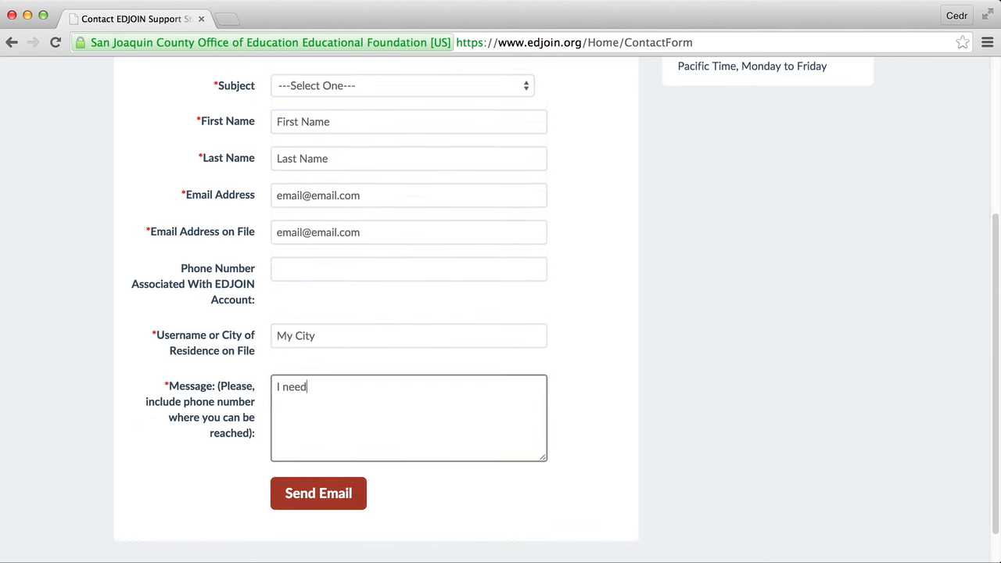
Step: Write the message 'Help please.' and send it to customer support
type("Help")
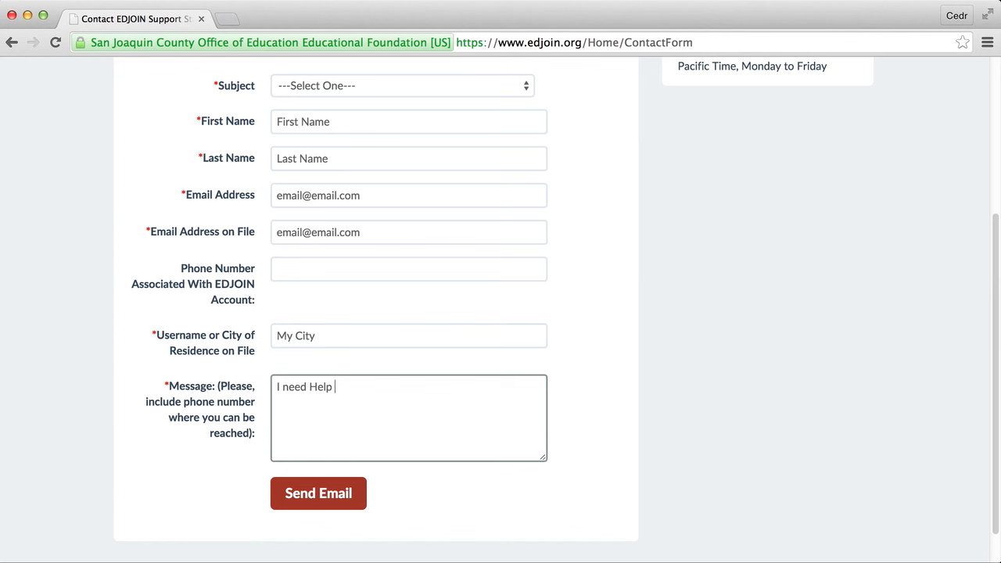
type("please")
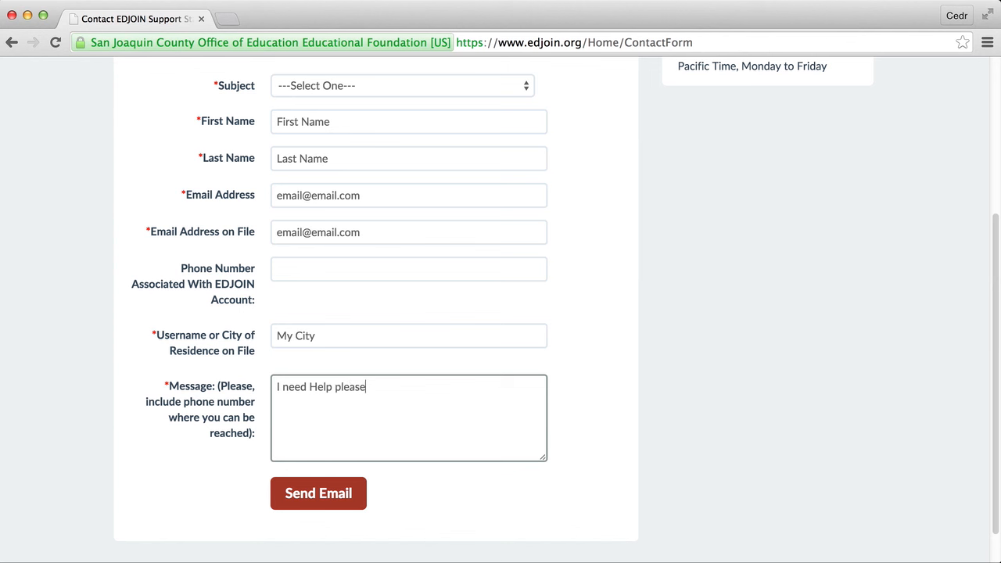
type(".")
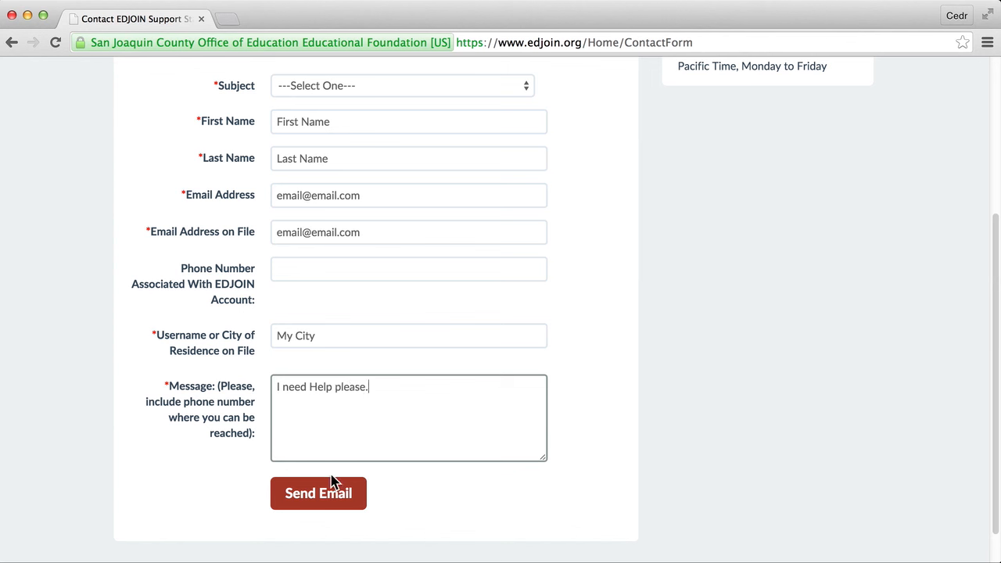
left_click(319, 493)
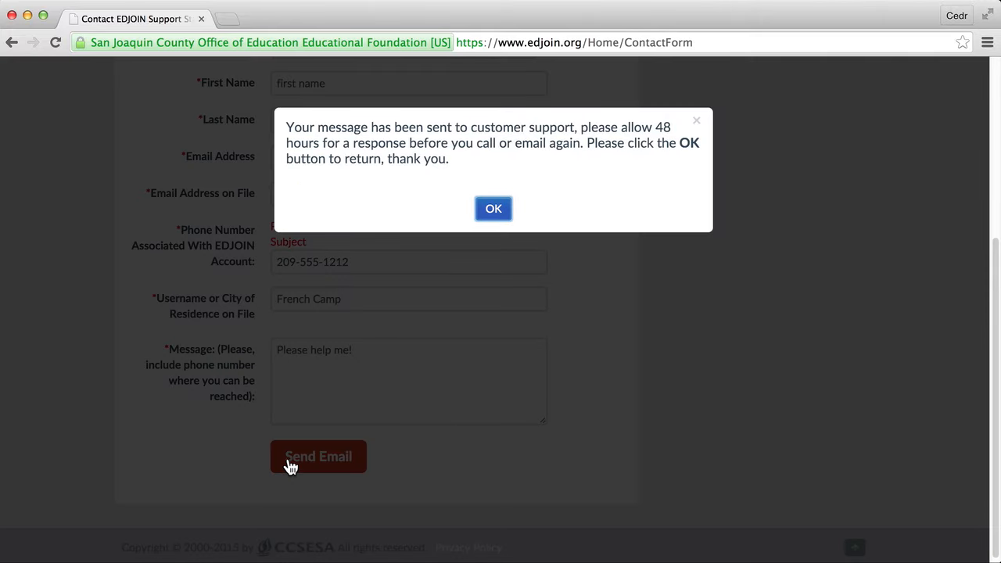
mouse_move(297, 350)
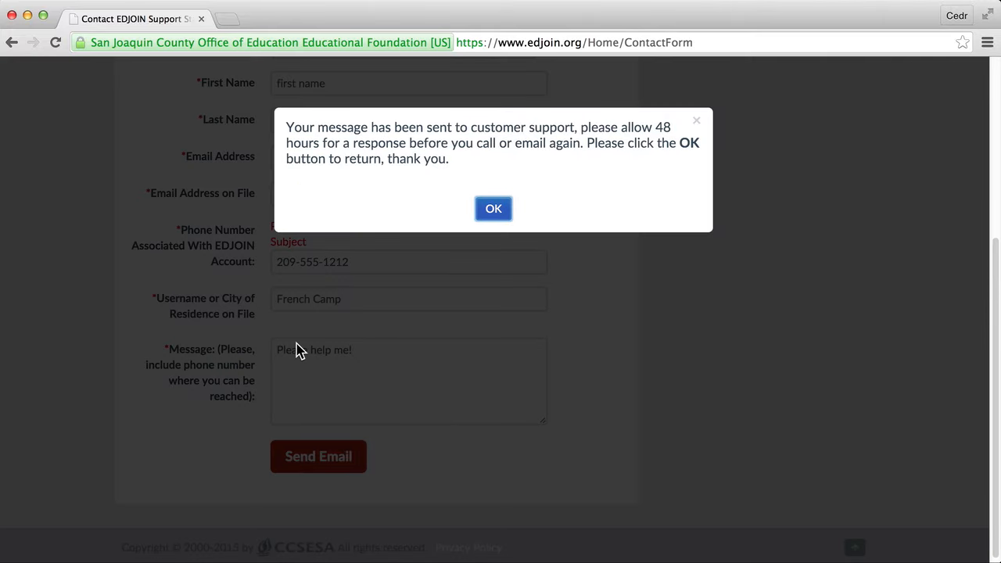
mouse_move(477, 241)
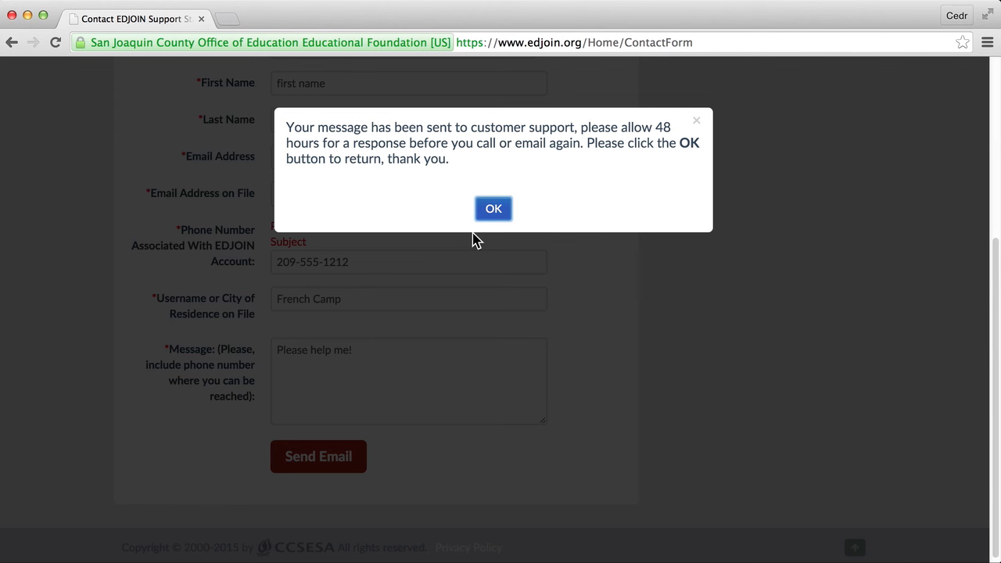